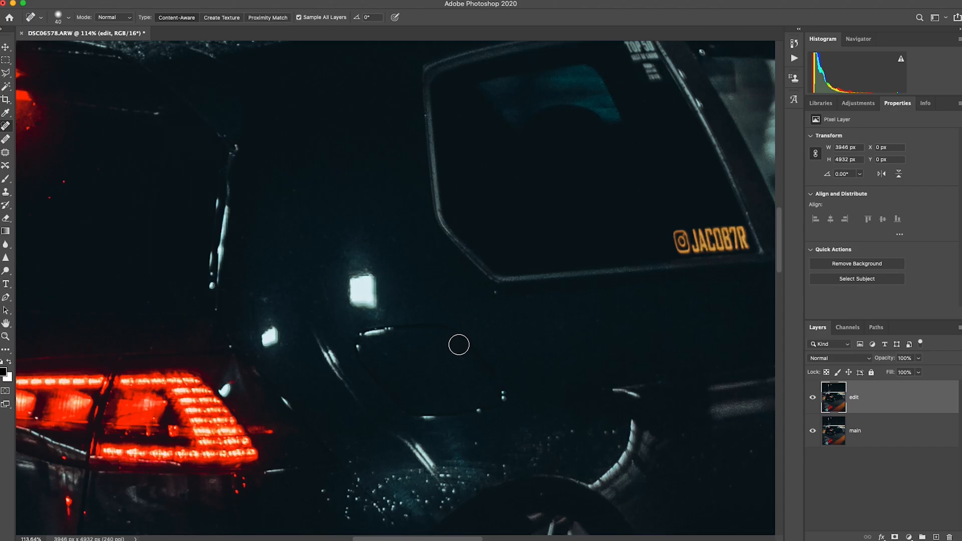
mouse_move(187, 181)
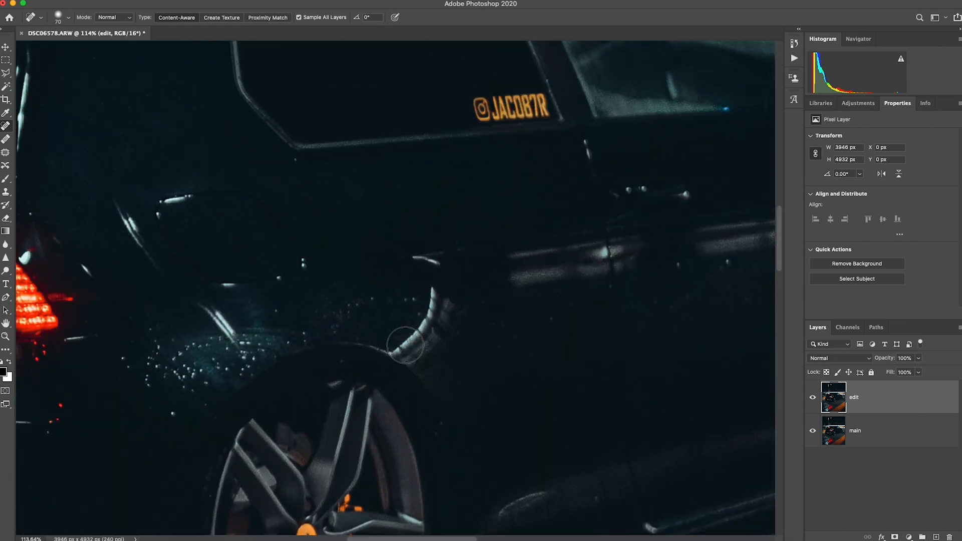
Heal away the bright curved reflection along the rear wheel arch edge
click(411, 344)
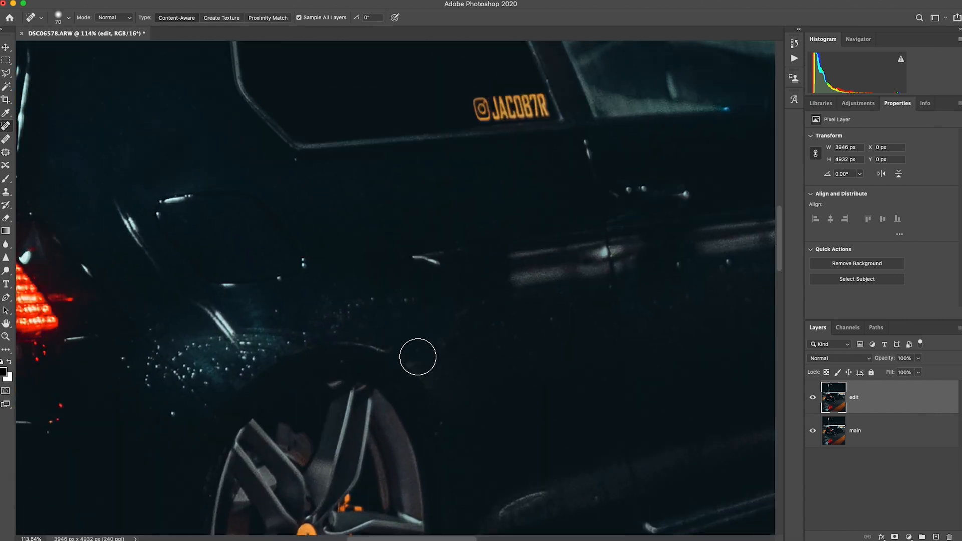